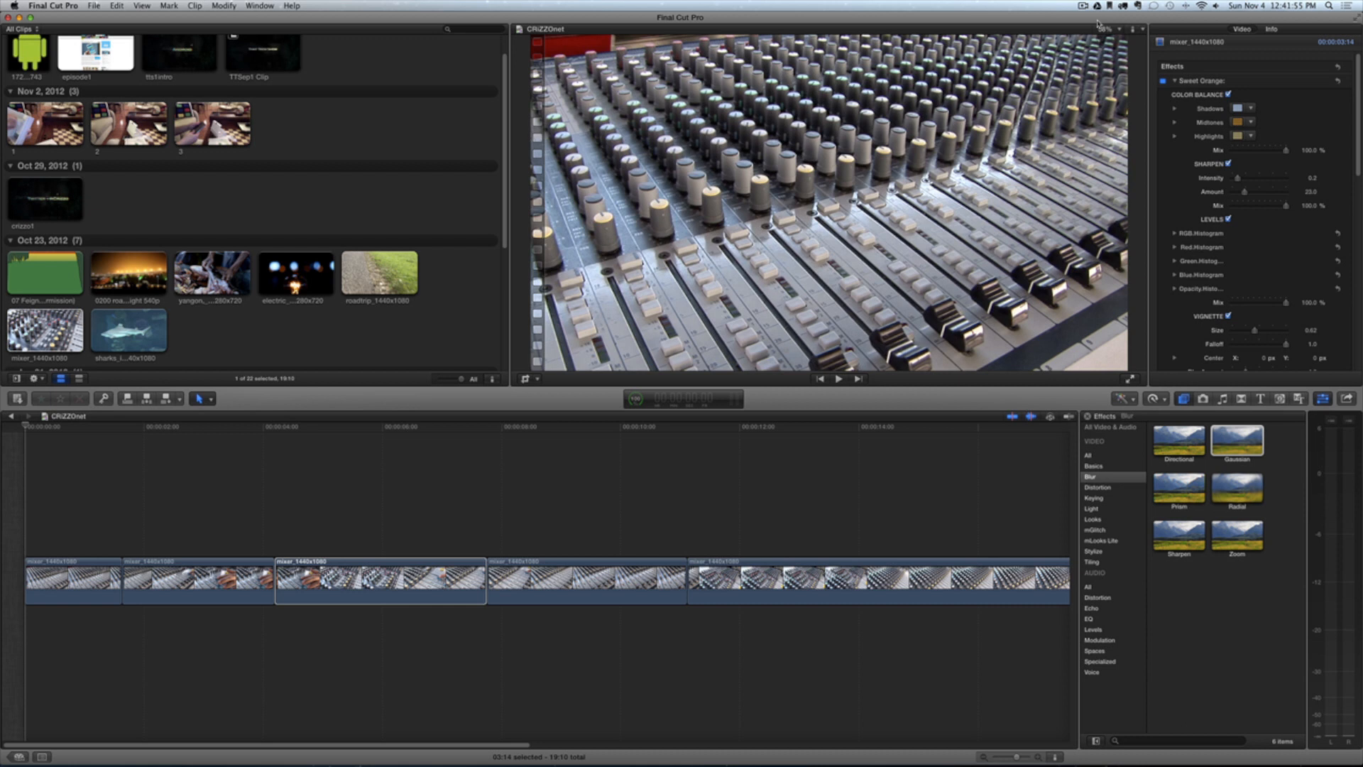
pyautogui.moveTo(466, 260)
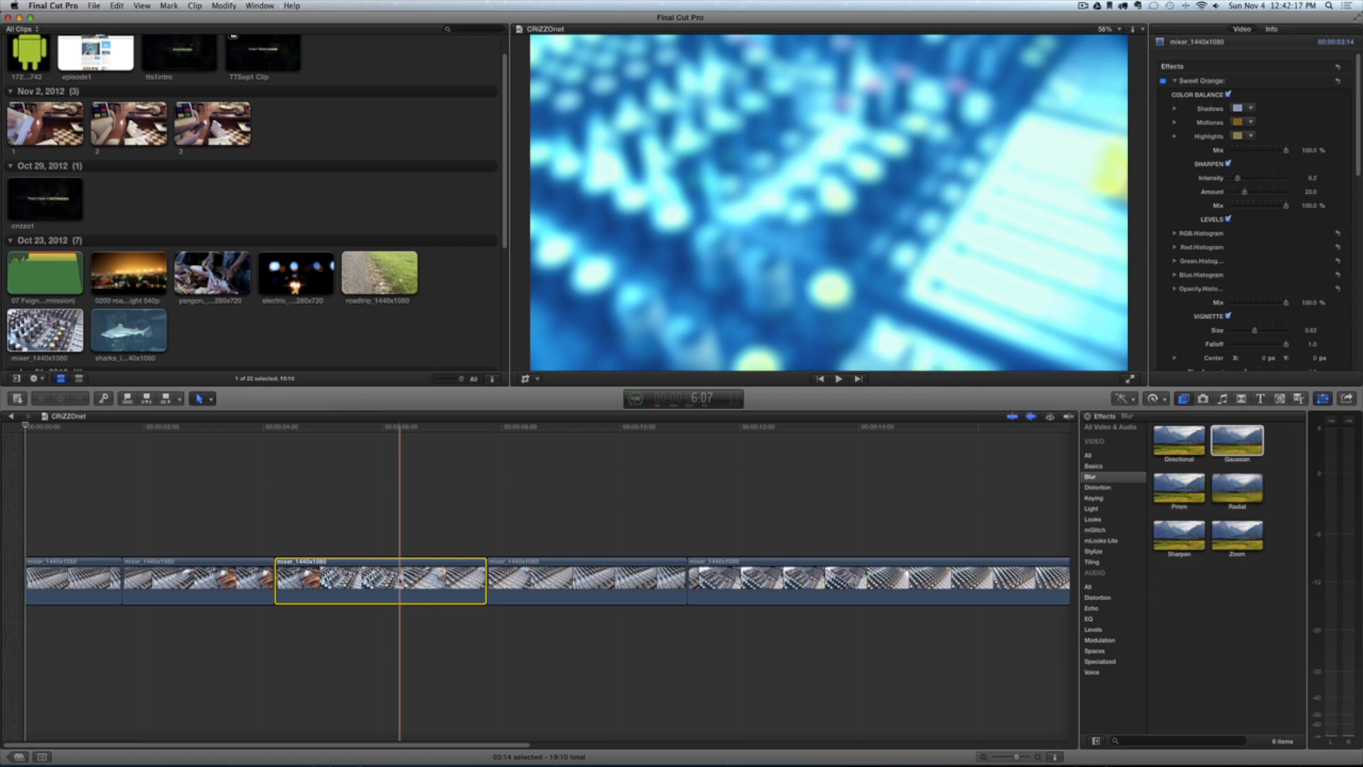
# Step: Copy the effected clip and start Paste Attributes on the plain clip before it
pyautogui.press('cmd+c')
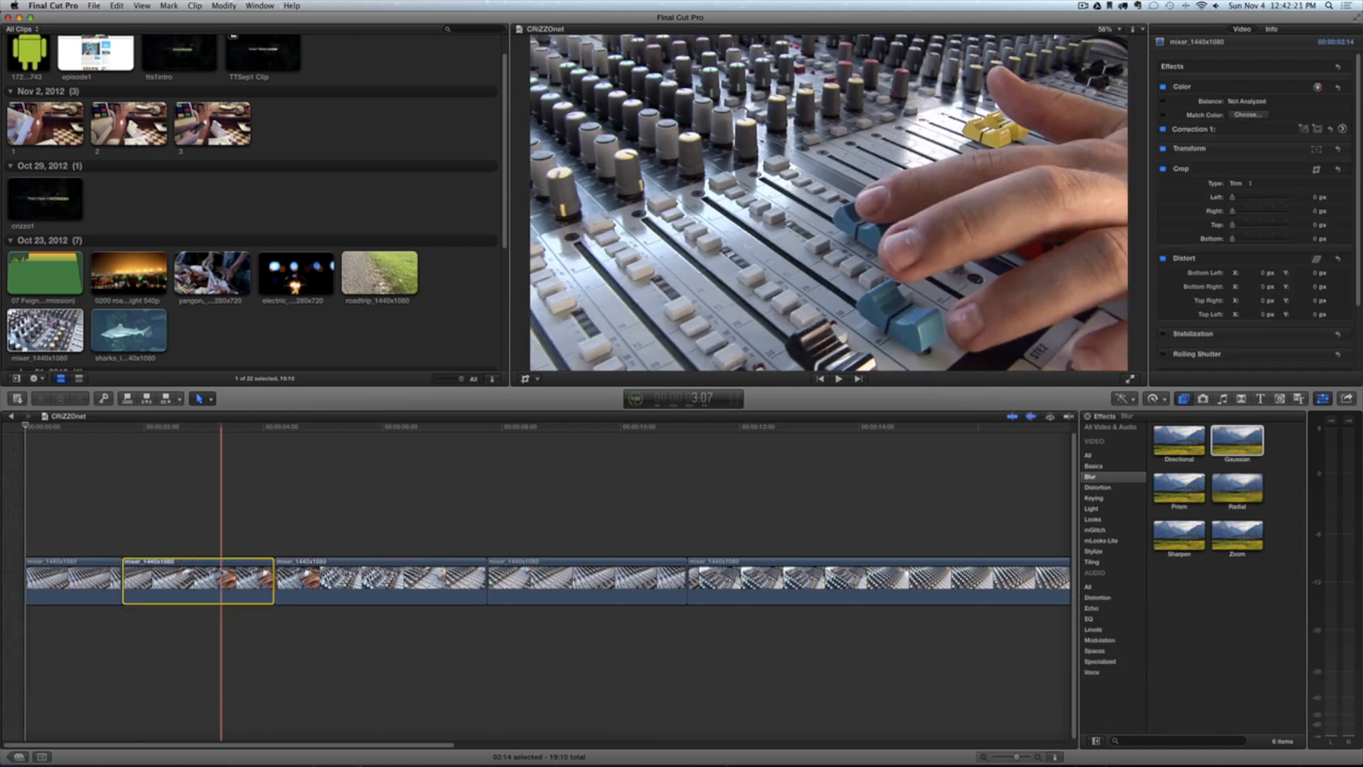
pyautogui.press('cmd+shift+v')
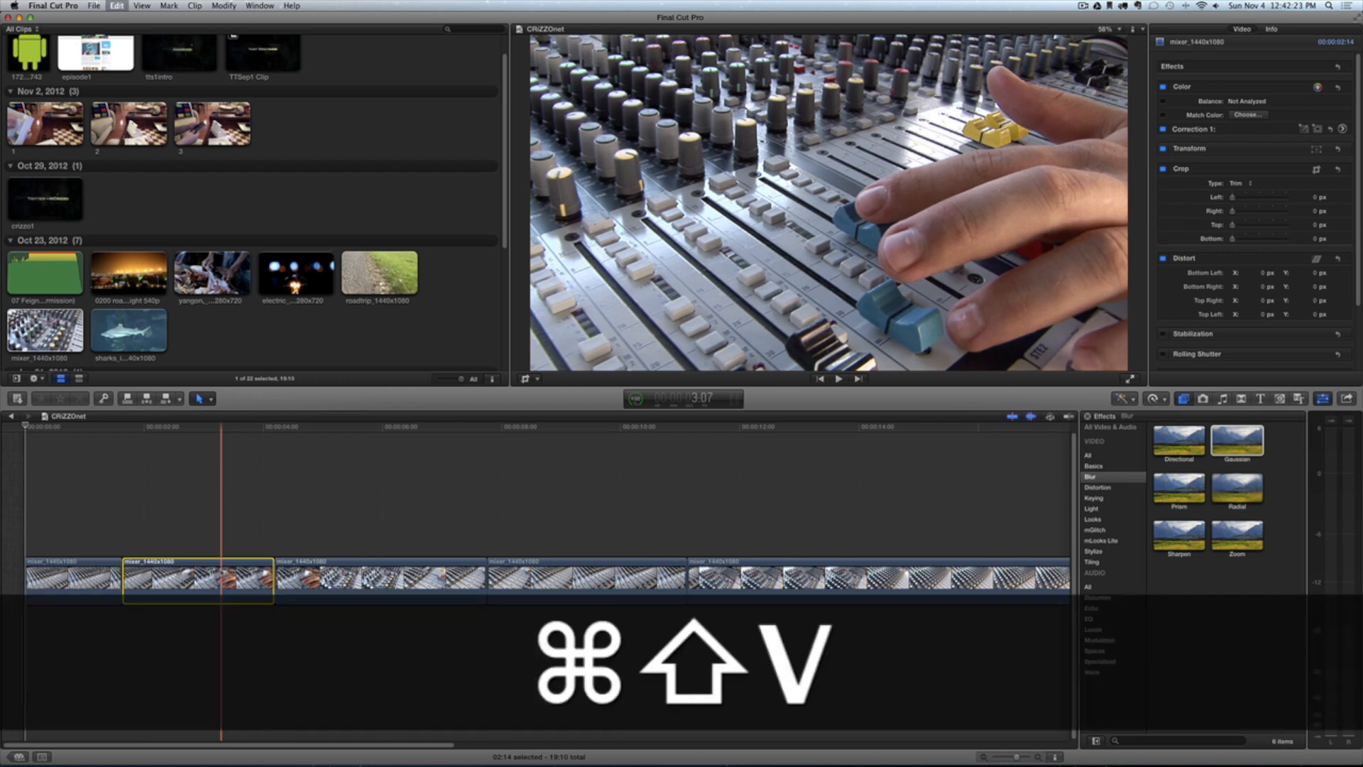
# Step: Tick all Video Attributes, including Sweet Orange and Gaussian, and paste them onto the clip
pyautogui.press('cmd+shift+v')
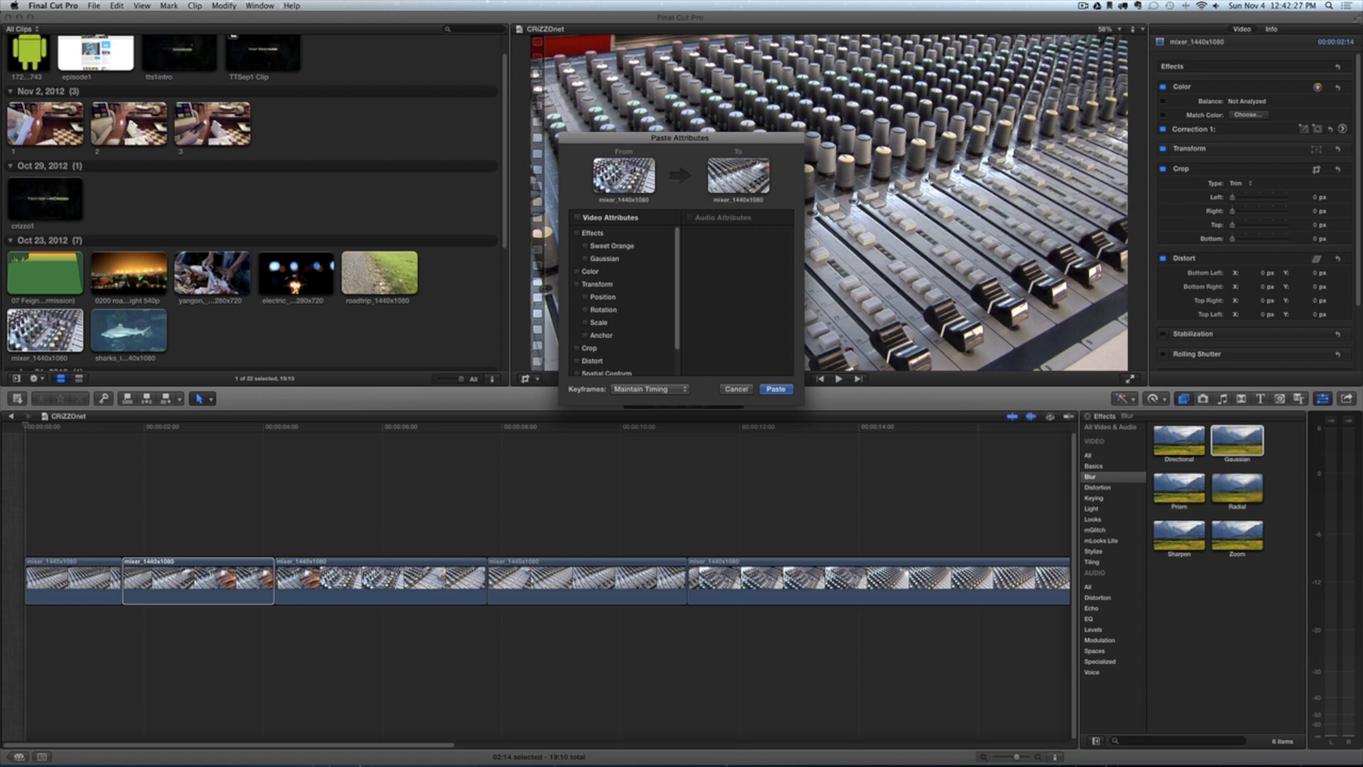
pyautogui.click(737, 176)
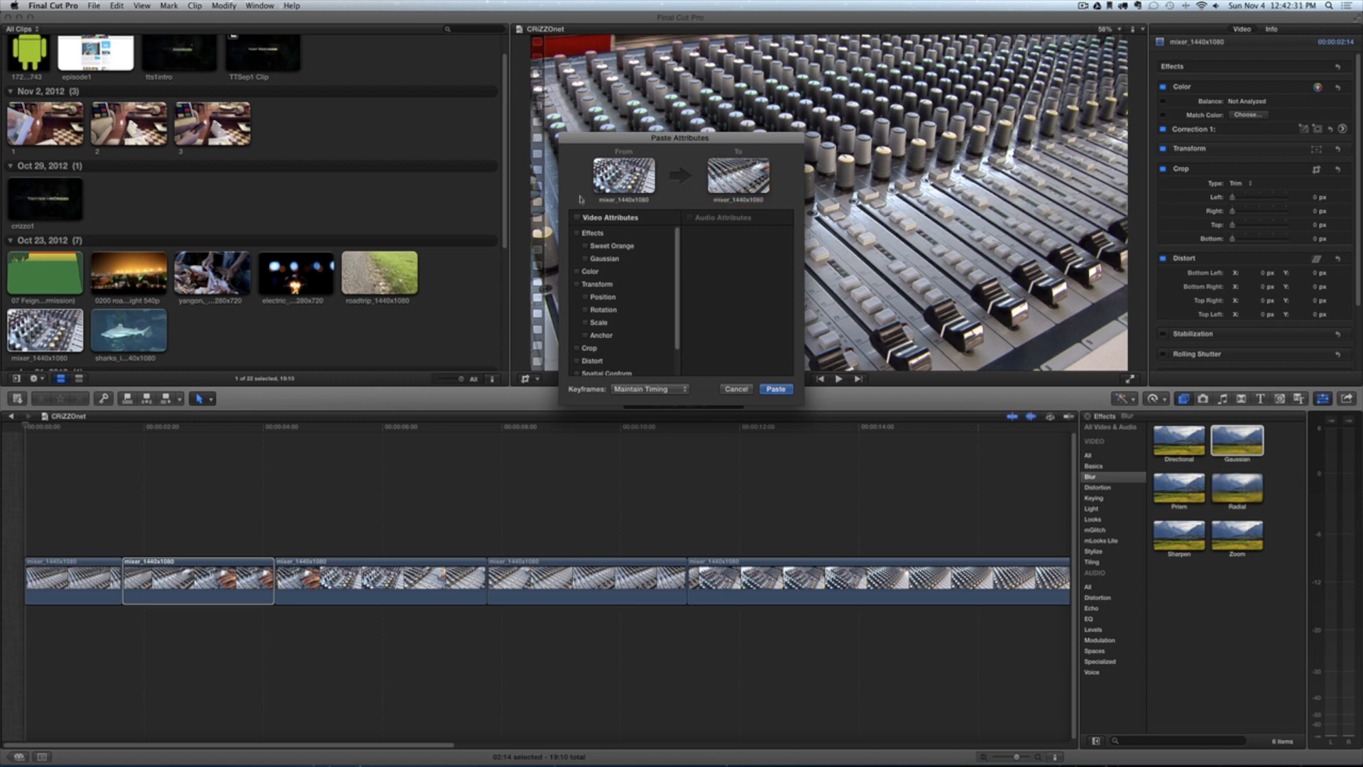
pyautogui.click(578, 218)
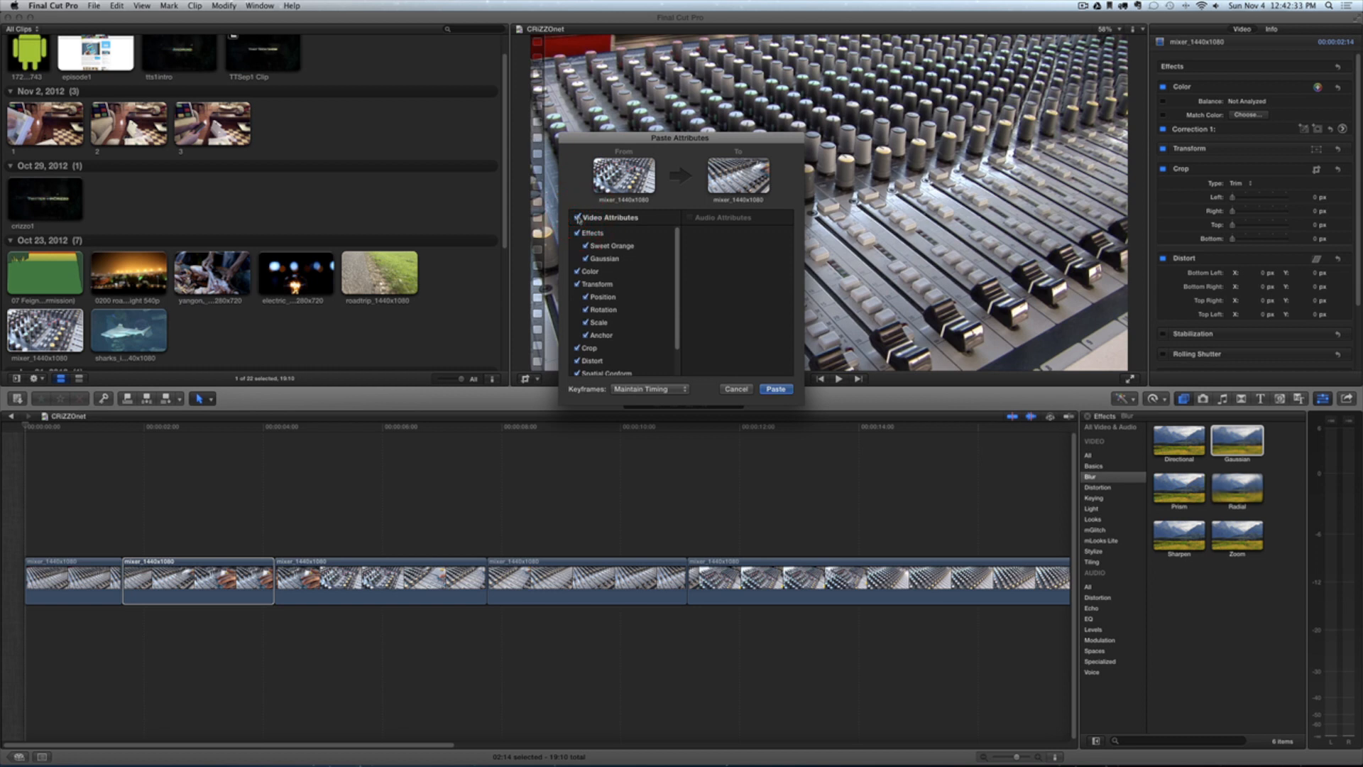
pyautogui.click(580, 217)
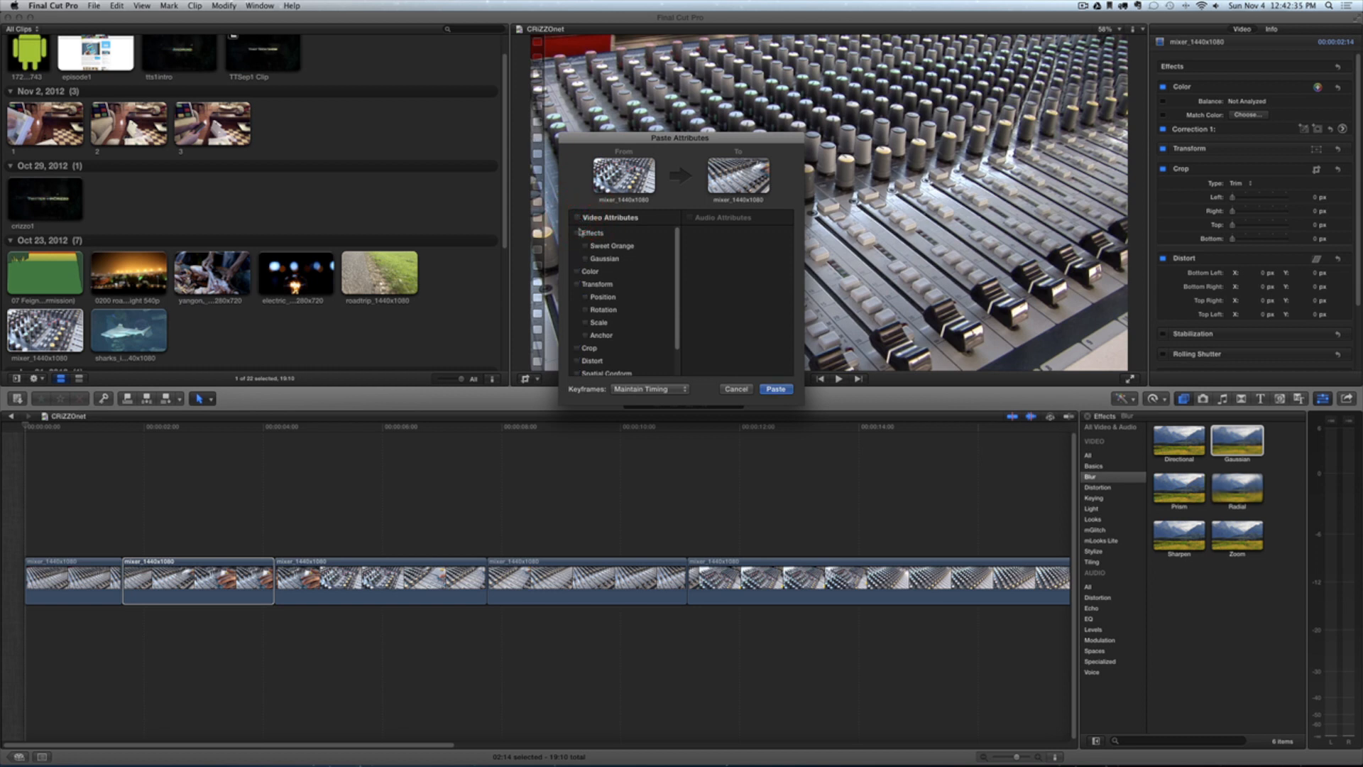
pyautogui.scroll(-3)
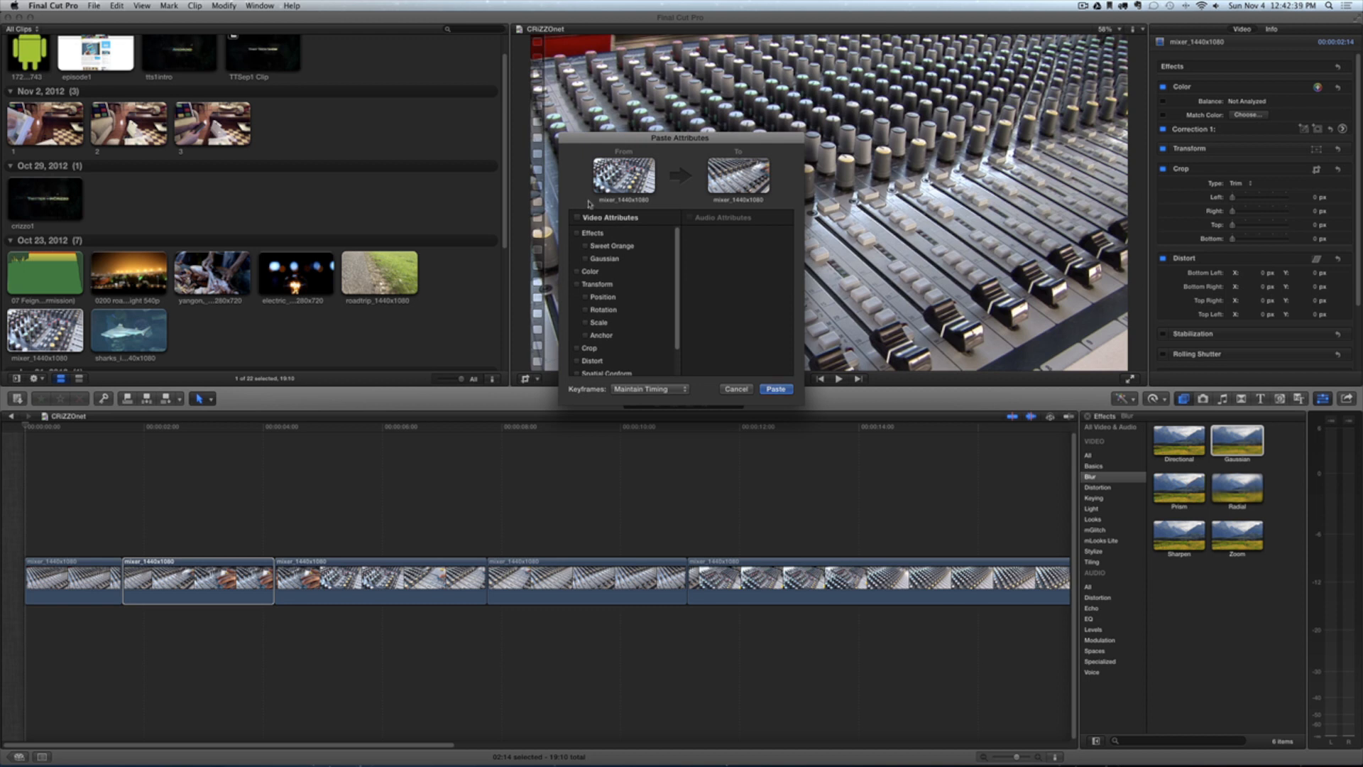
pyautogui.moveTo(577, 222)
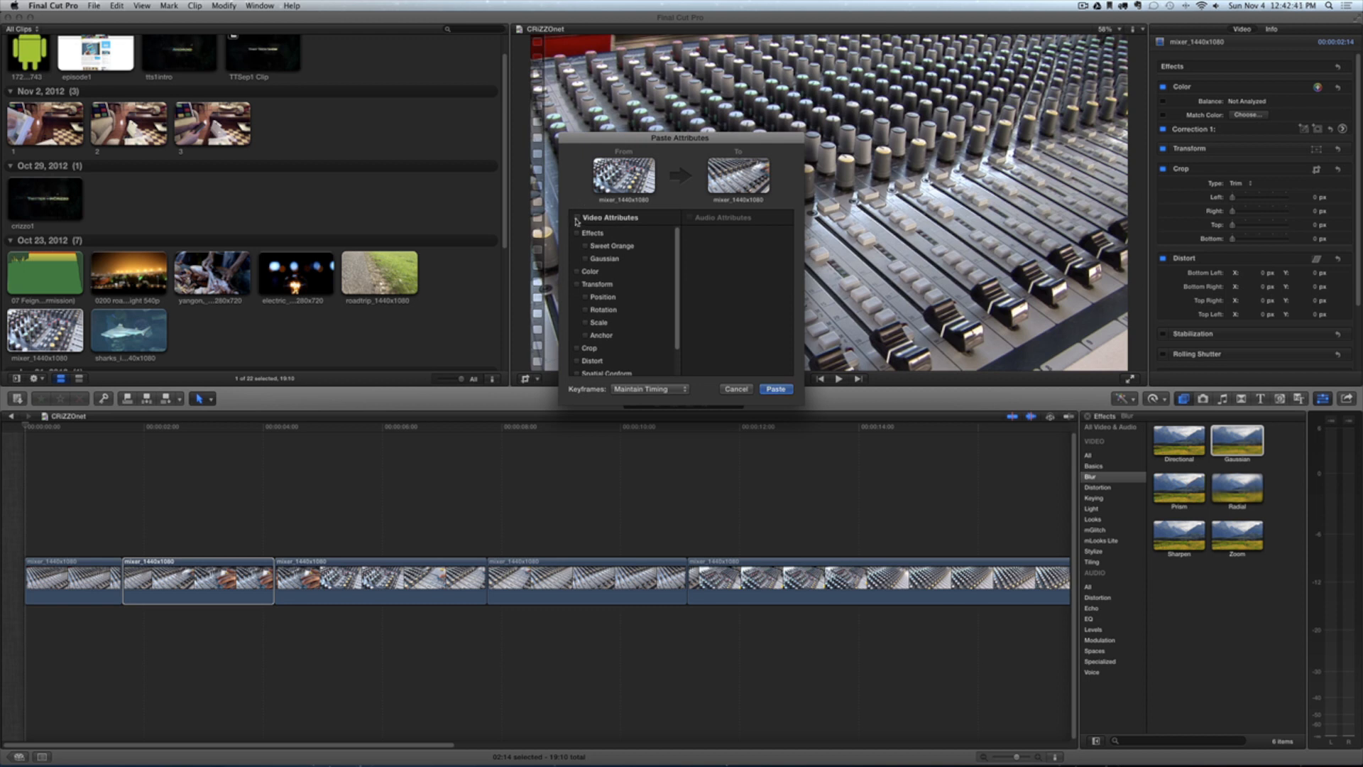
pyautogui.click(576, 217)
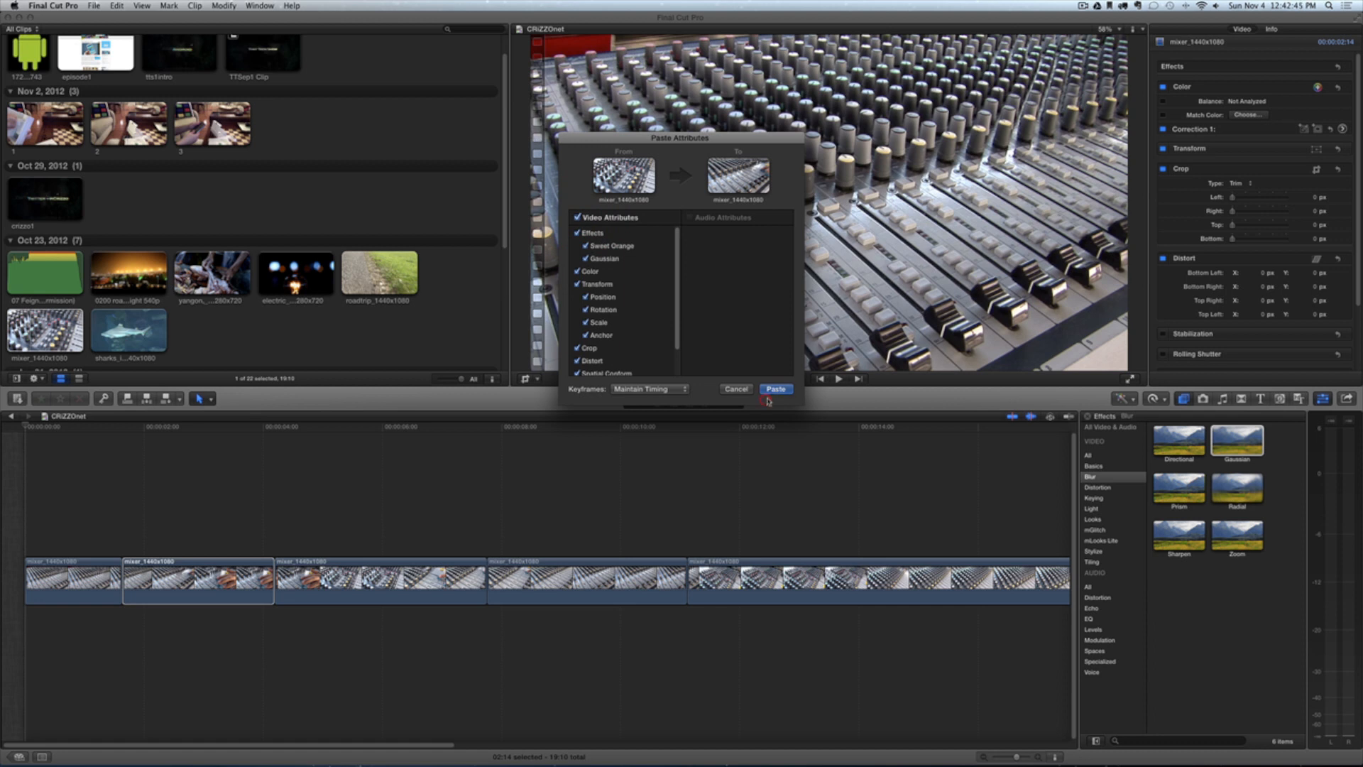
pyautogui.click(774, 389)
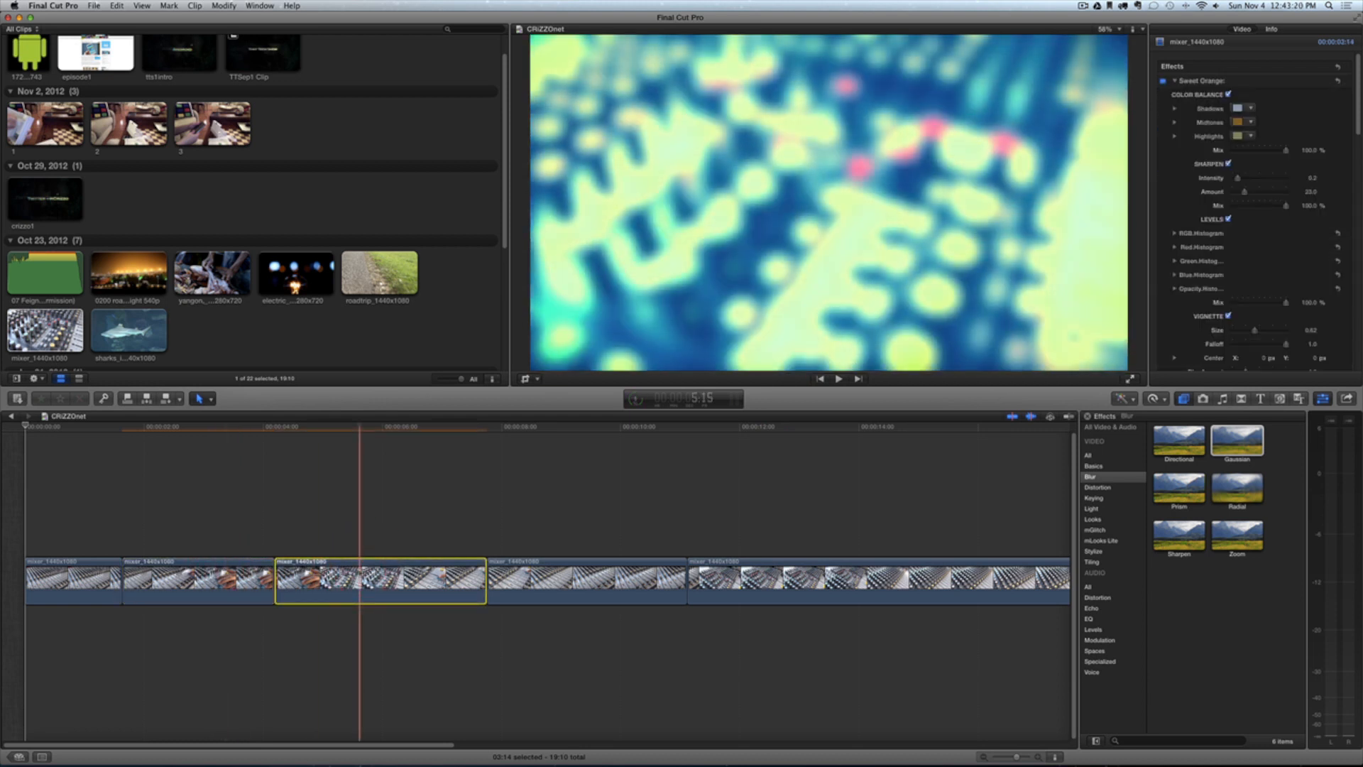
# Step: Copy the effected clip again and bring up the Edit menu for the fourth clip
pyautogui.press('cmd+c')
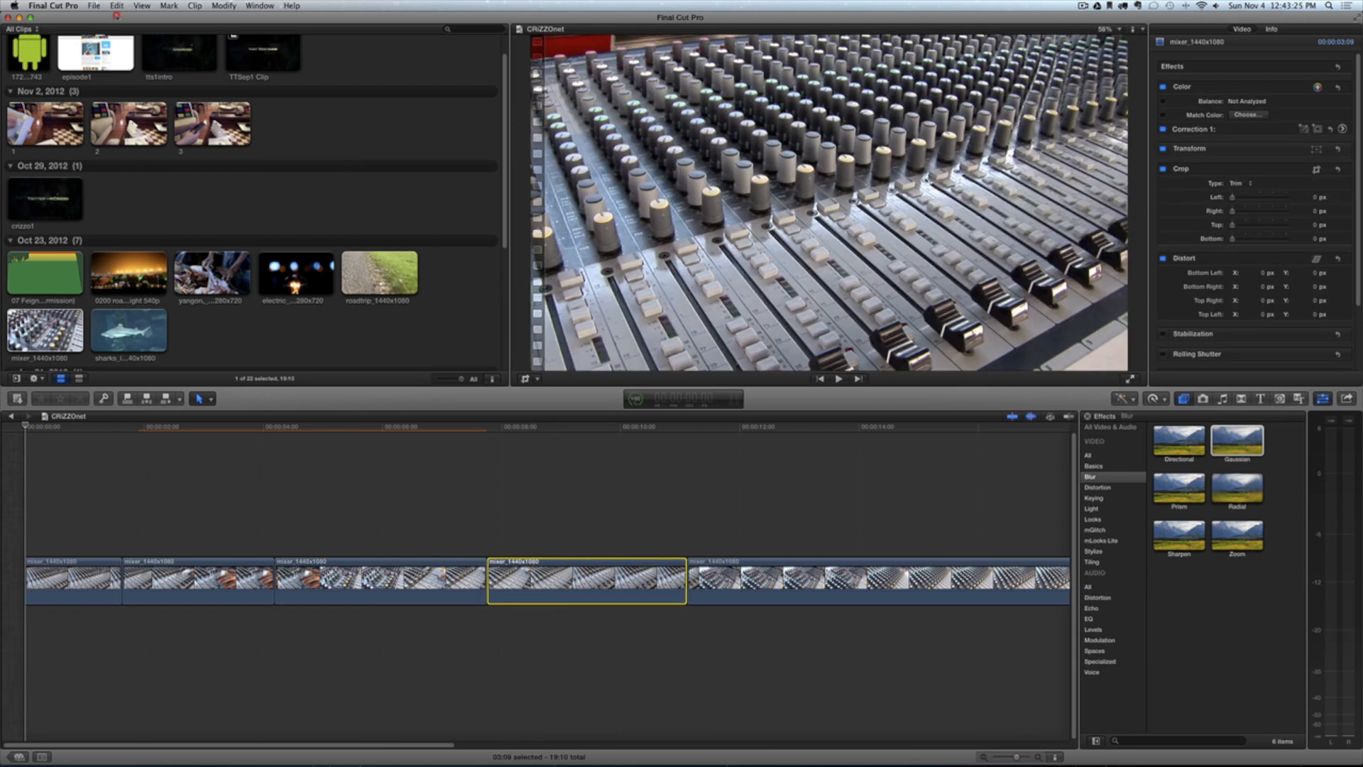
pyautogui.click(115, 6)
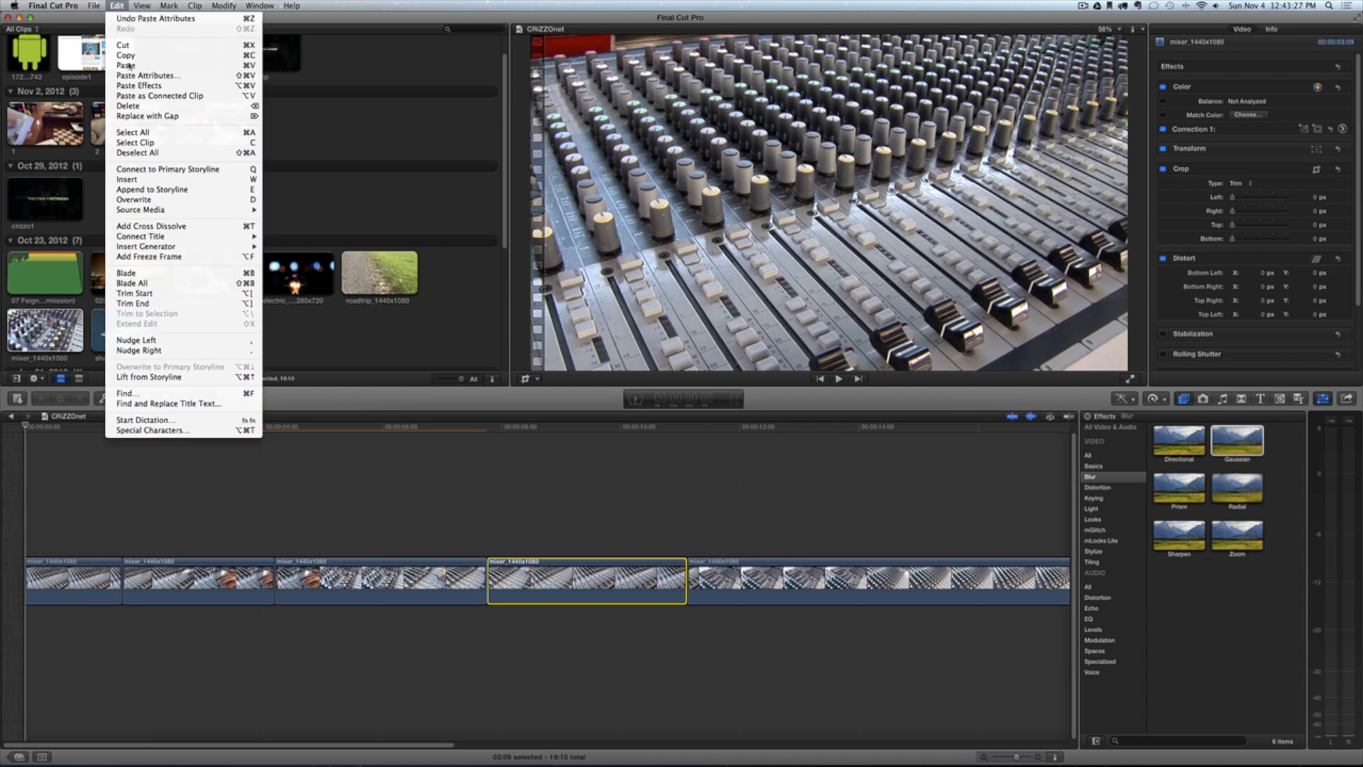
# Step: Choose Paste Attributes, tick Video Attributes and apply them to the fourth clip
pyautogui.click(147, 75)
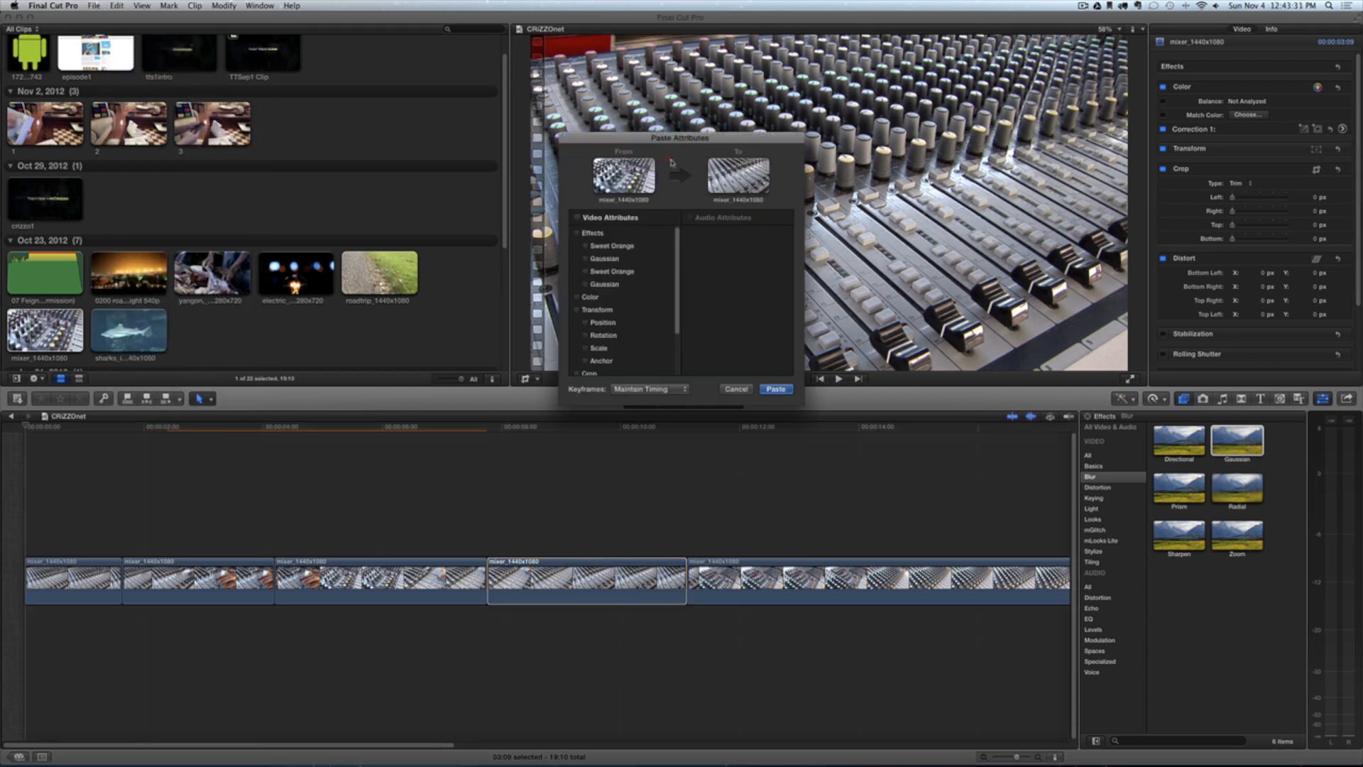
pyautogui.click(577, 217)
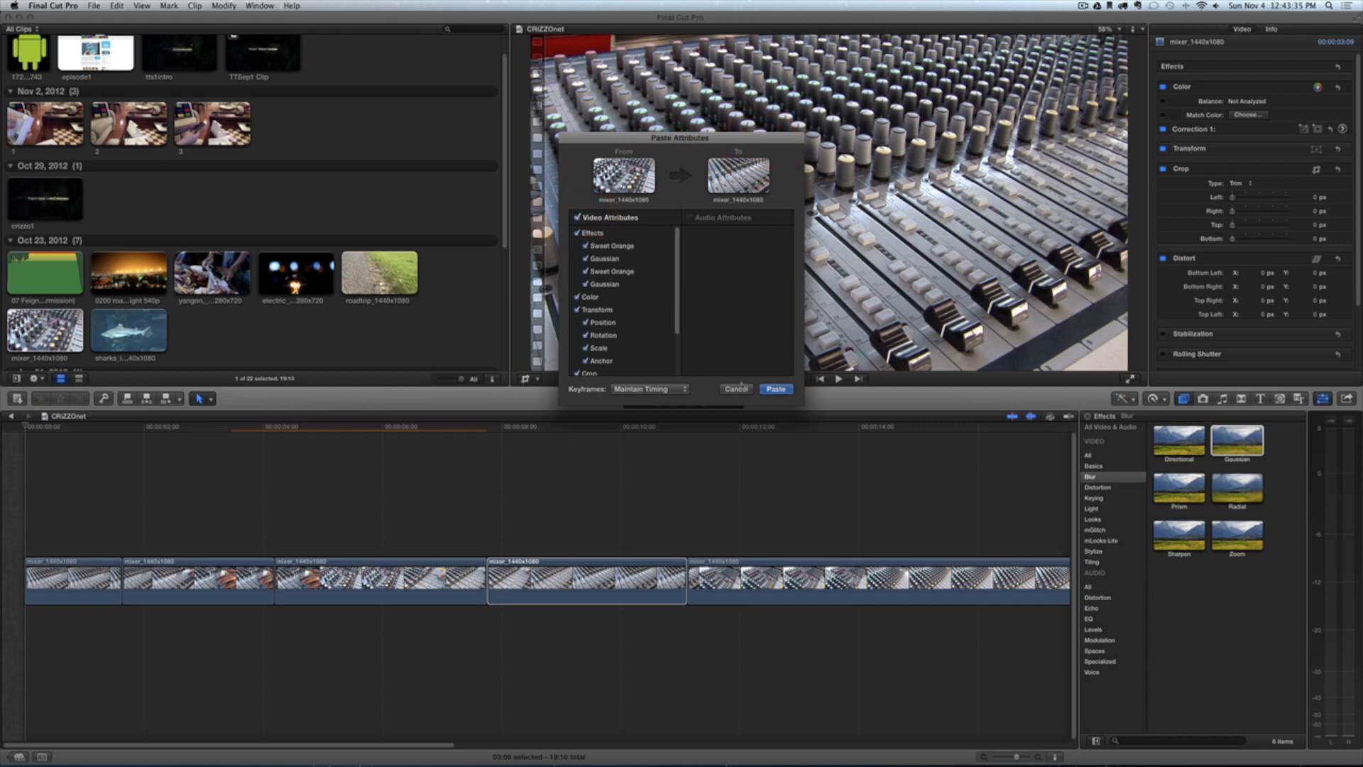
pyautogui.click(649, 390)
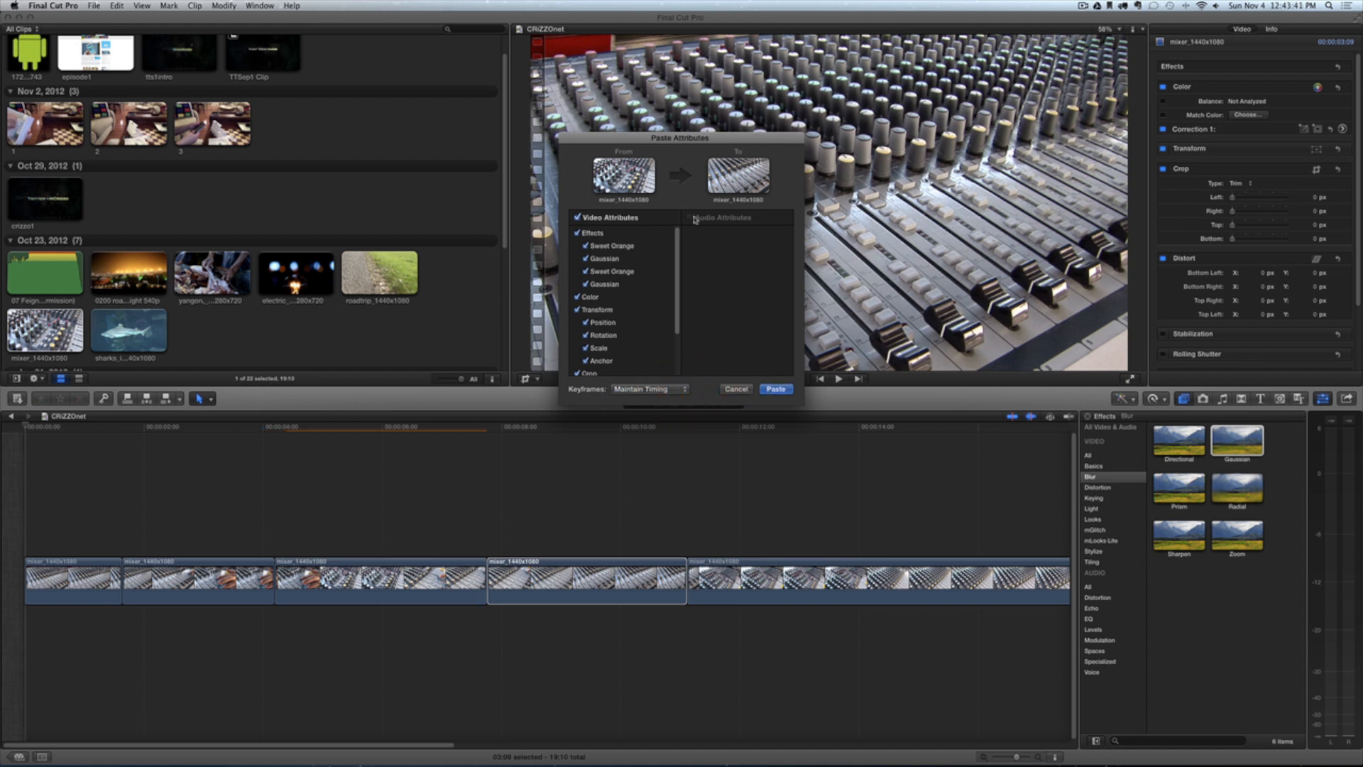
pyautogui.moveTo(764, 219)
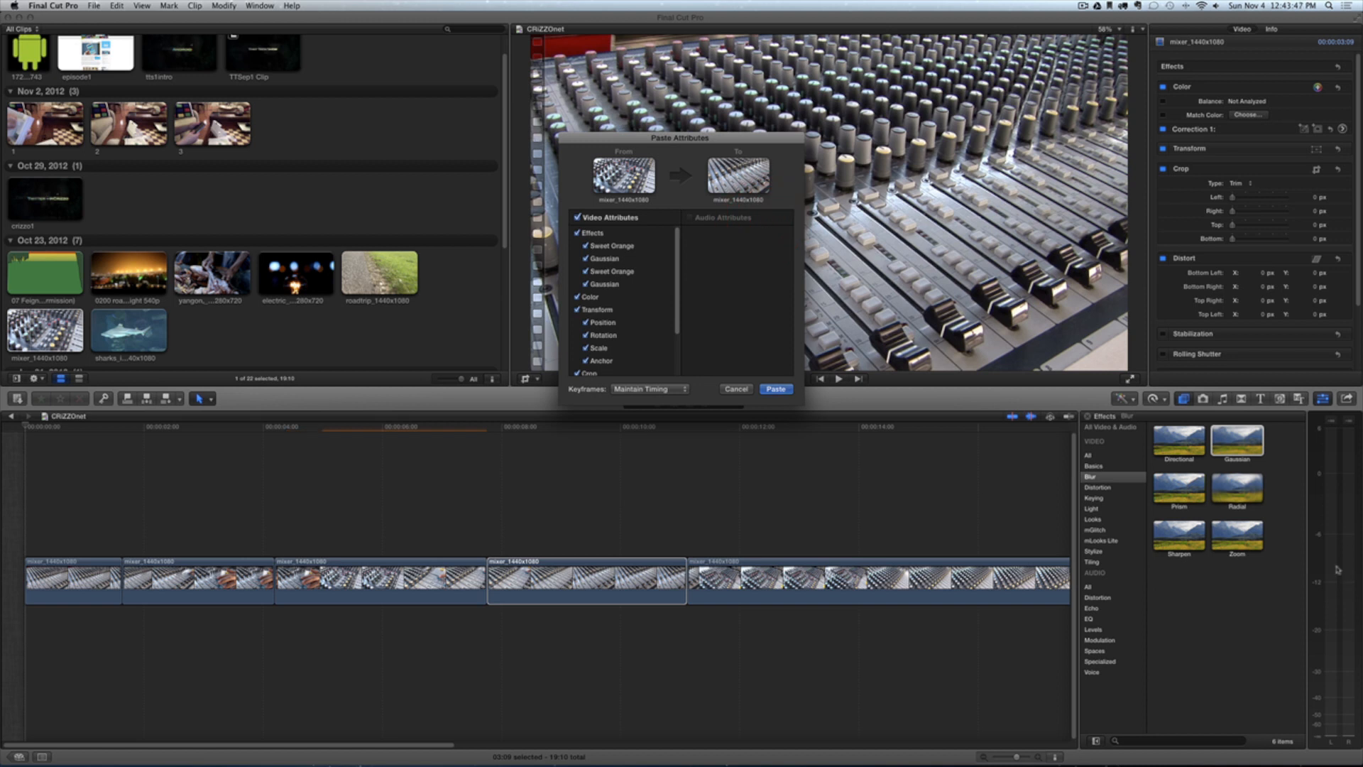
pyautogui.click(775, 389)
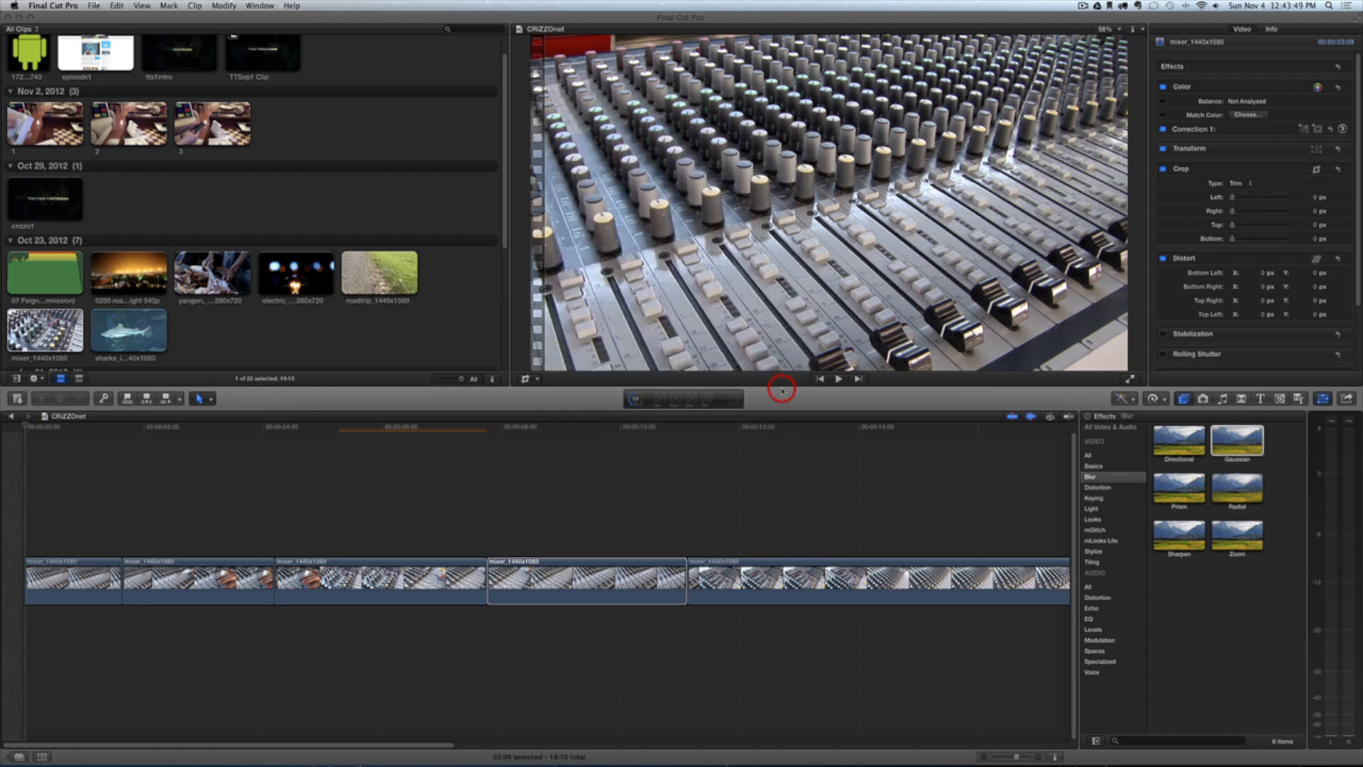